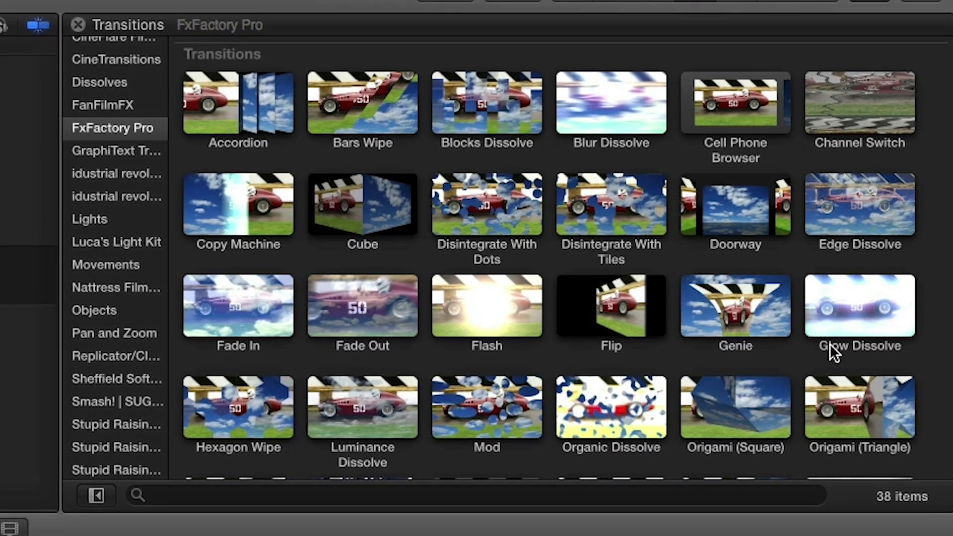
# - Choose the FxFactory Pro Blur Dissolve transition for the edit between the racing clips
pyautogui.click(77, 25)
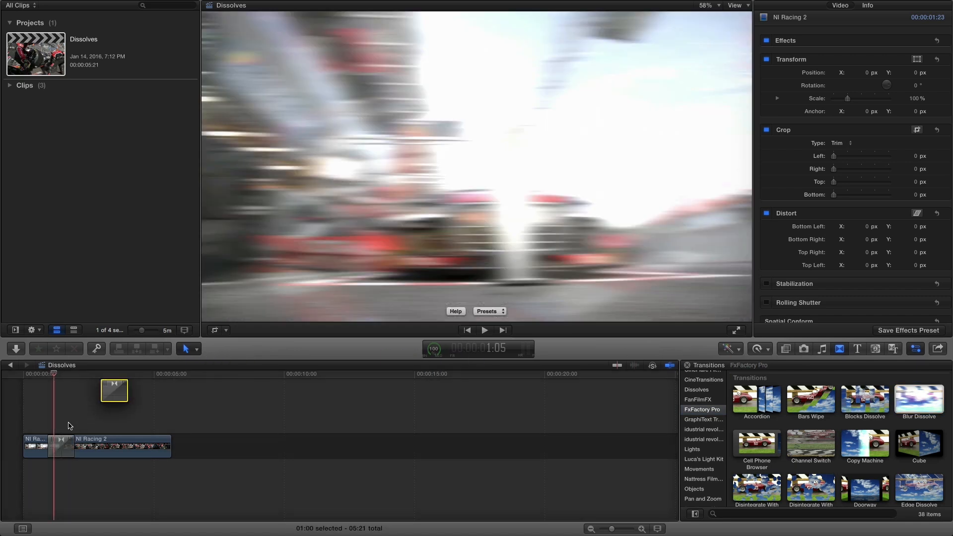
# - Apply the Hollywood News built-in preset to the Blur Dissolve transition
pyautogui.click(490, 311)
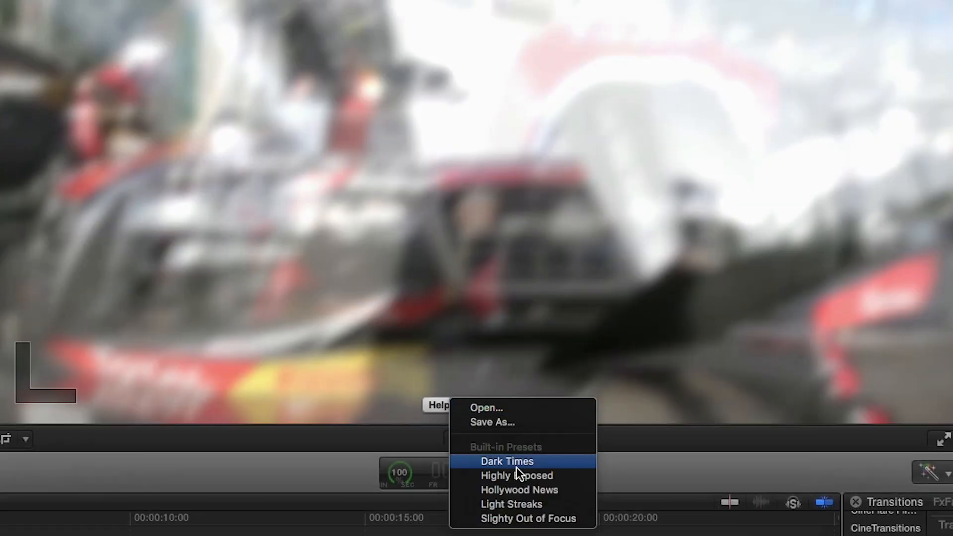
pyautogui.click(519, 490)
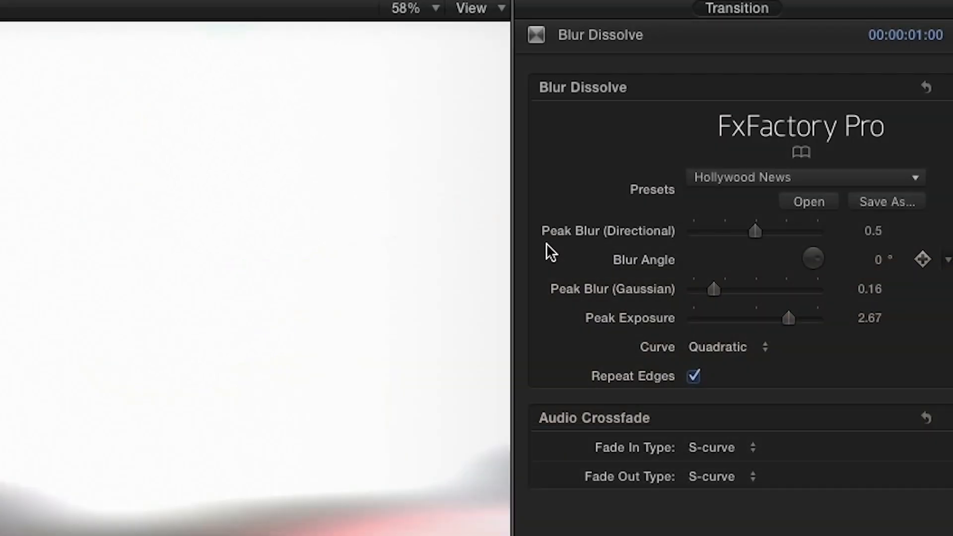
pyautogui.moveTo(666, 258)
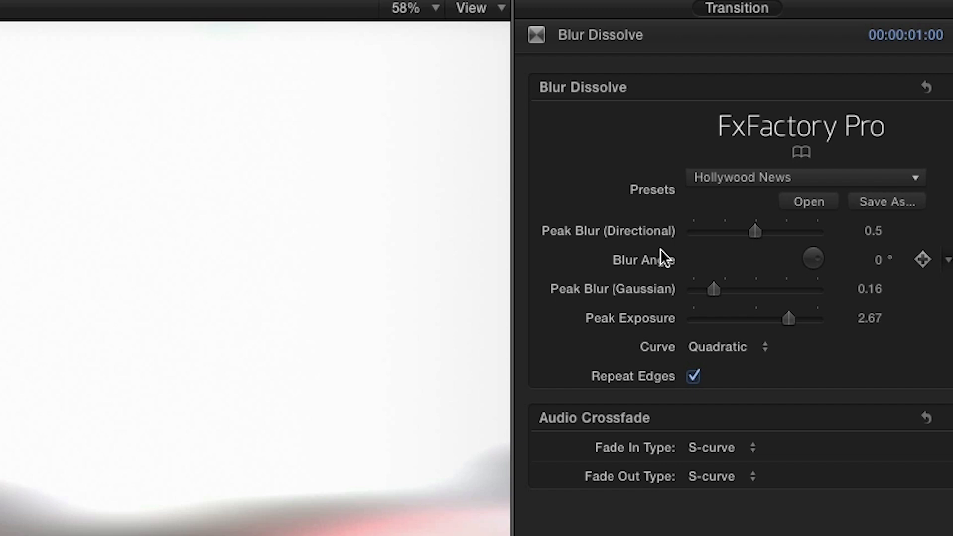
pyautogui.moveTo(659, 256)
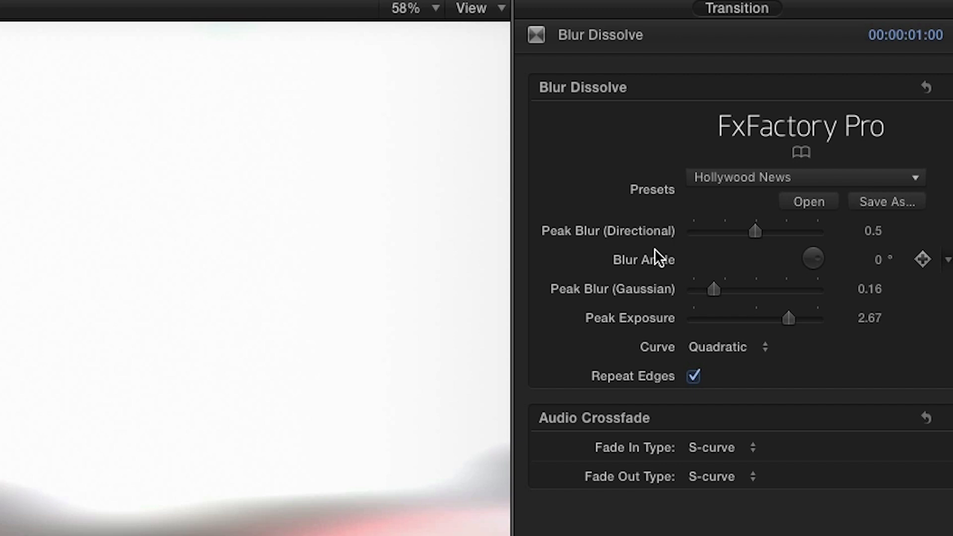
pyautogui.moveTo(668, 315)
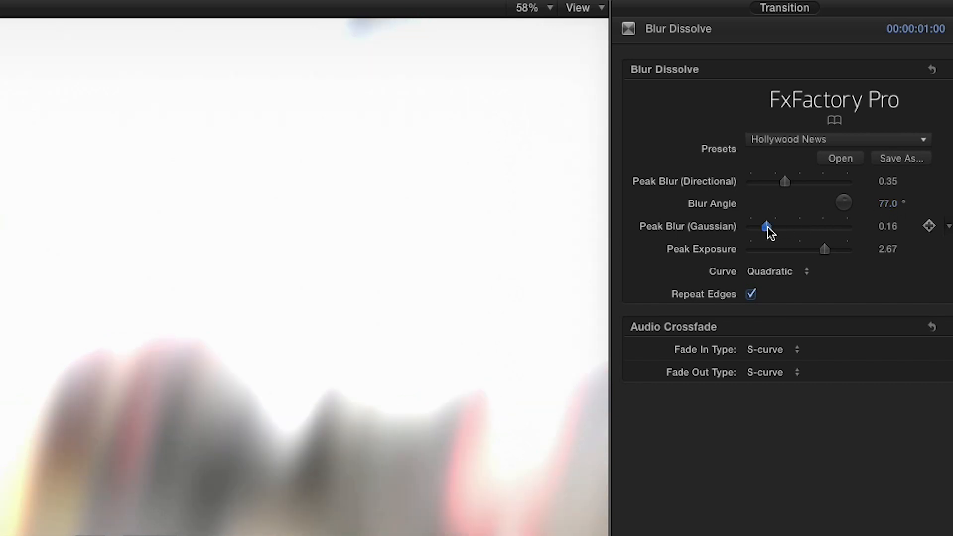
# - Raise the Blur Dissolve's Peak Blur (Gaussian) to 0.33 in the Transition inspector
pyautogui.moveTo(767, 227); pyautogui.dragTo(784, 227)
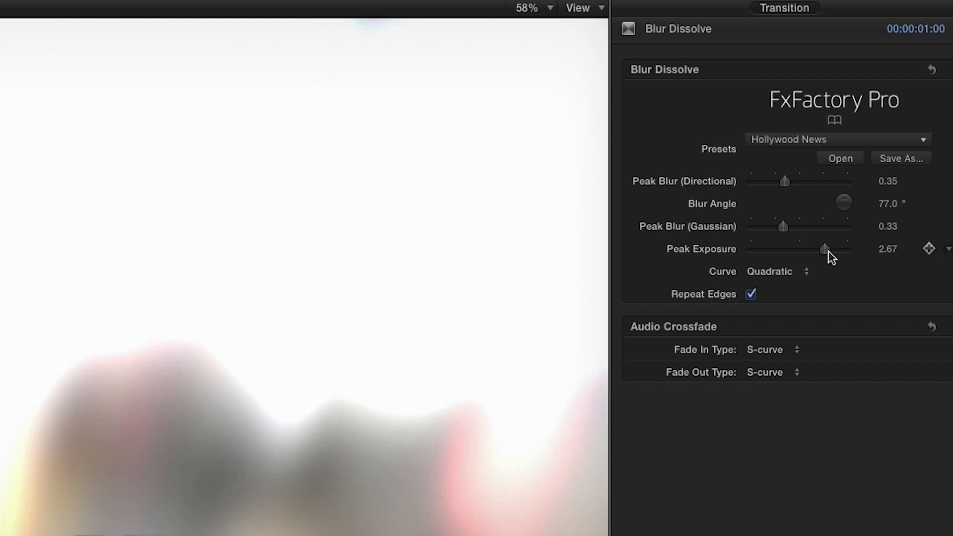
pyautogui.click(779, 271)
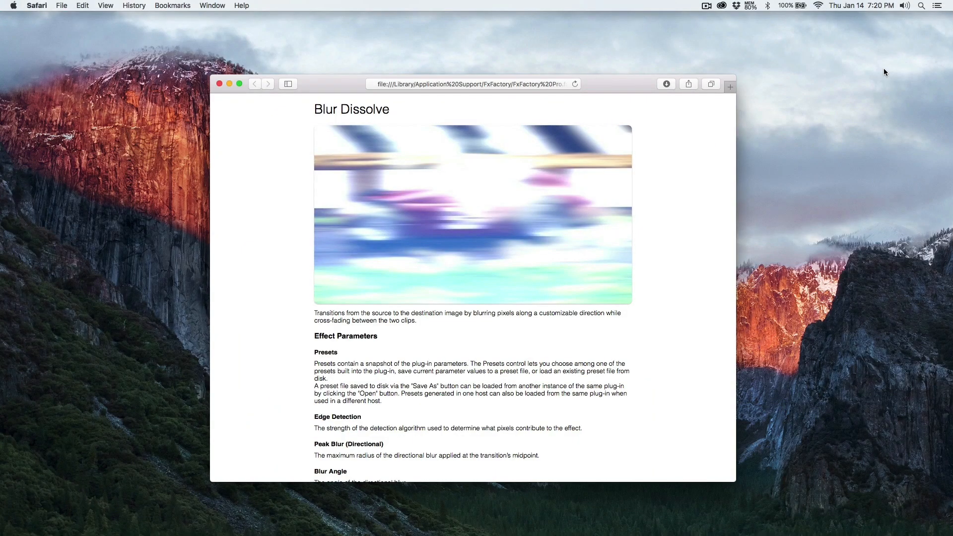
# - Show the FxFactory Blur Dissolve help page in Safari via the inspector's book icon
pyautogui.click(912, 117)
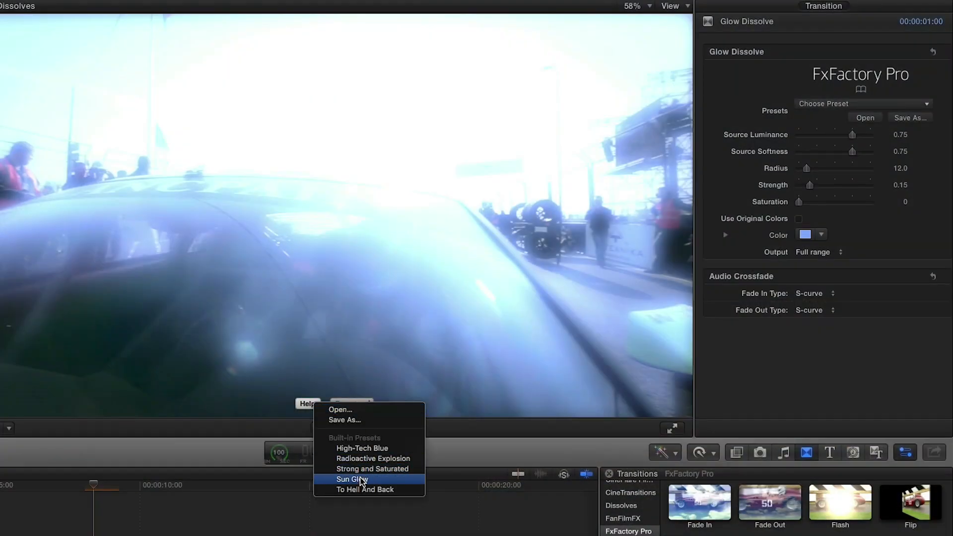
# - Apply Sun Glow to the Glow Dissolve, with source softness 0.92, radius 12 and slightly stronger glow
pyautogui.click(350, 479)
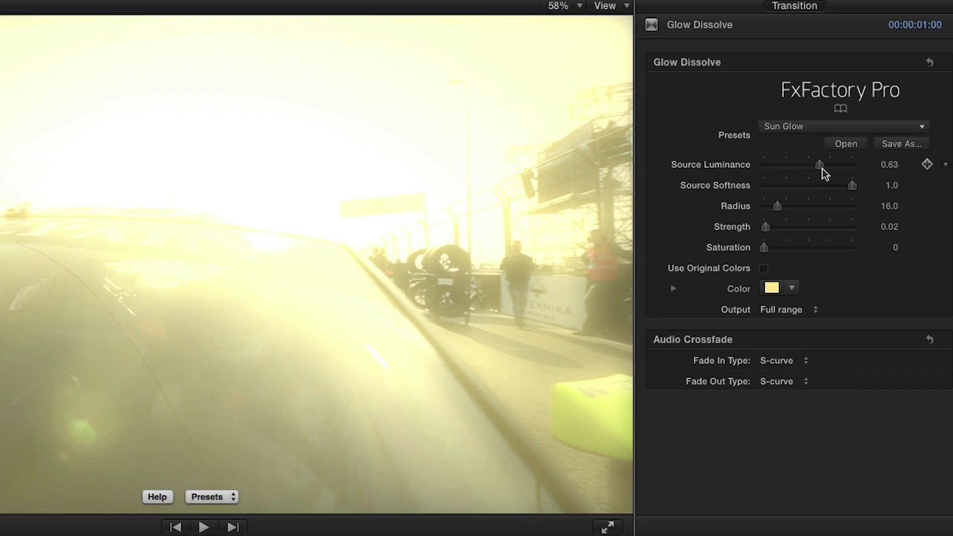
pyautogui.moveTo(852, 186); pyautogui.dragTo(850, 185)
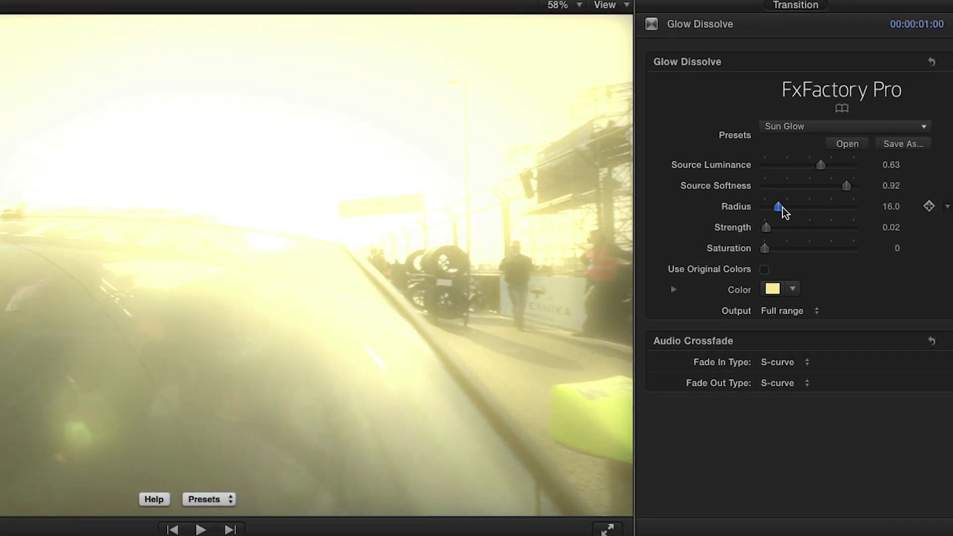
pyautogui.moveTo(780, 206); pyautogui.dragTo(774, 207)
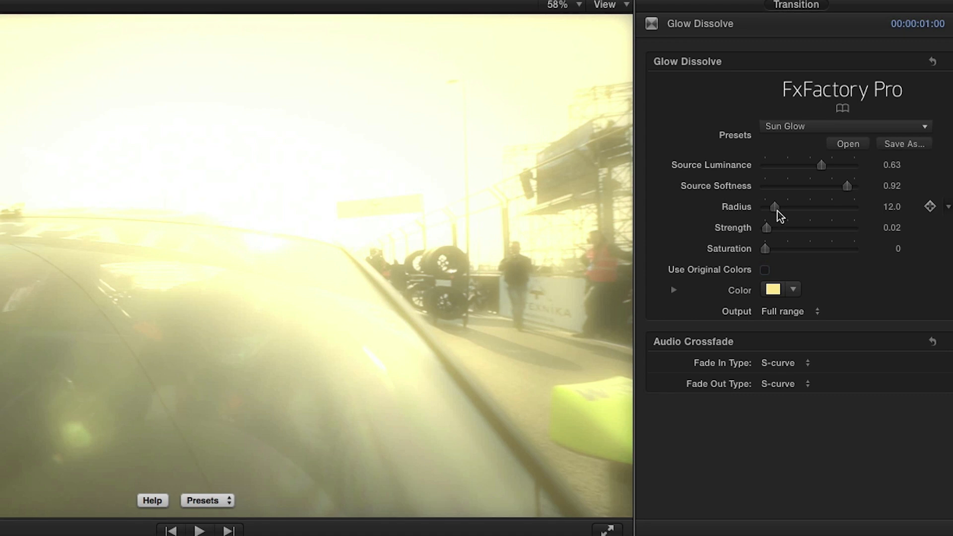
pyautogui.moveTo(767, 227); pyautogui.dragTo(774, 227)
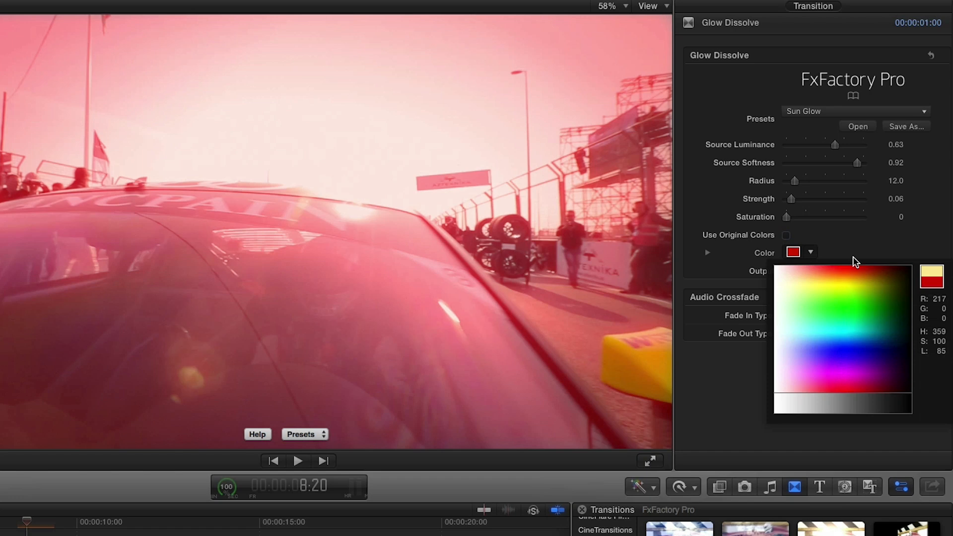
# - Keep the tinted glow colour, raise saturation to 0.2 and begin saving the settings as a preset
pyautogui.click(786, 236)
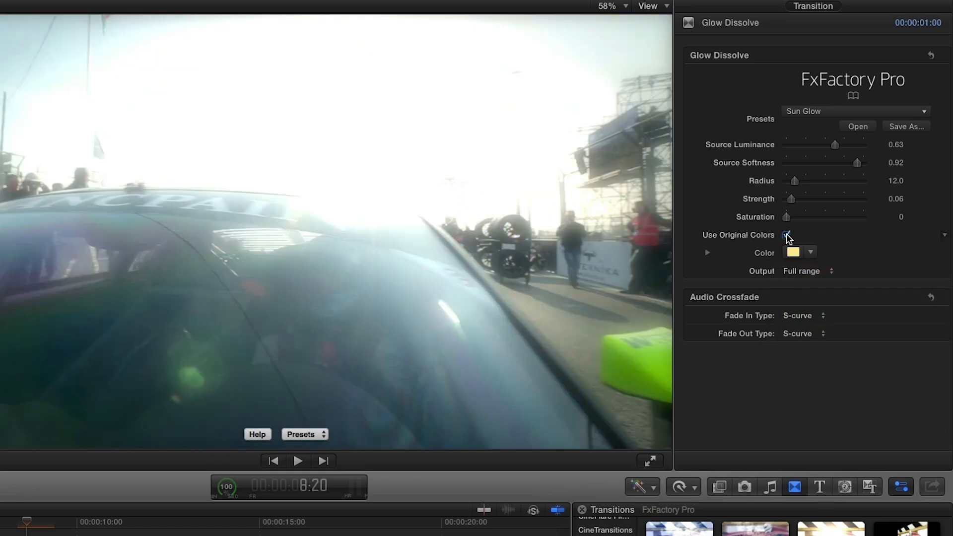
pyautogui.click(794, 251)
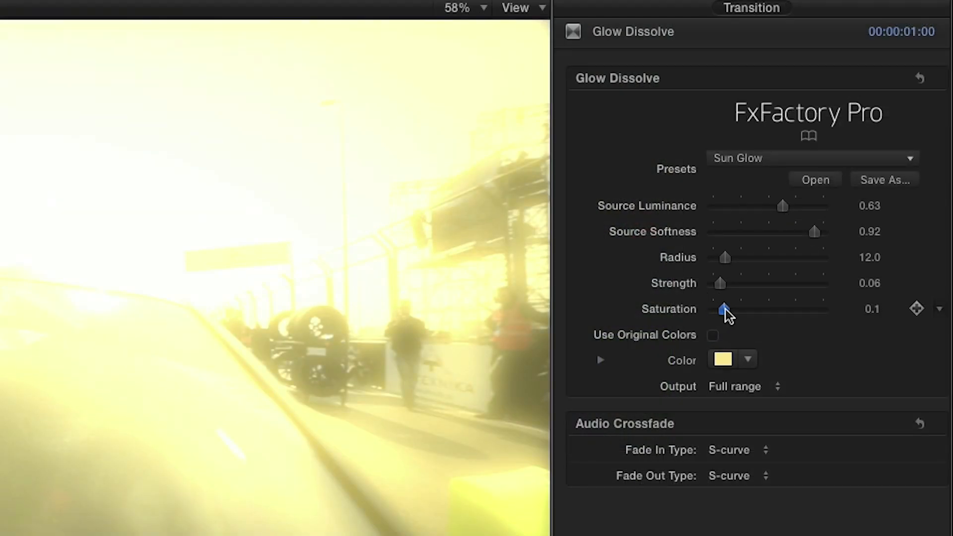
pyautogui.moveTo(724, 309); pyautogui.dragTo(734, 309)
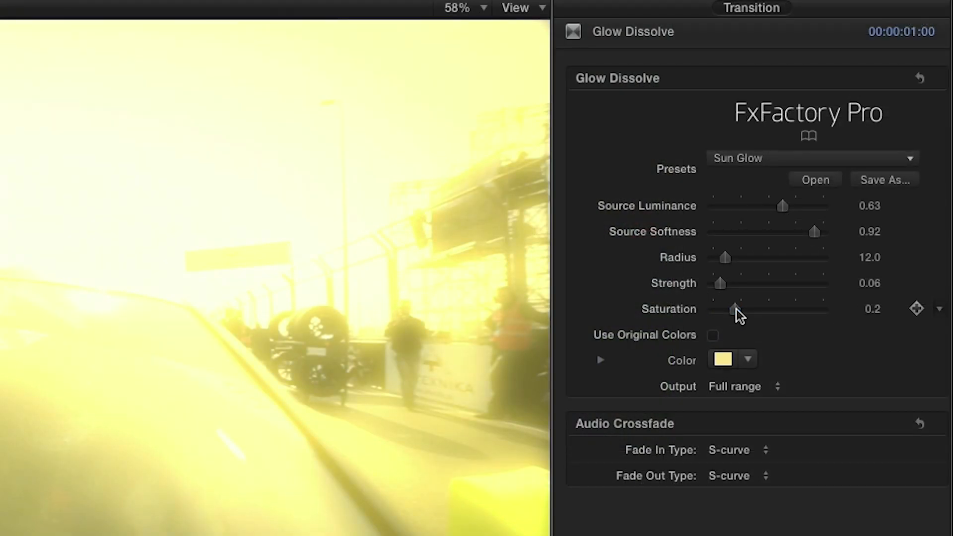
pyautogui.click(884, 180)
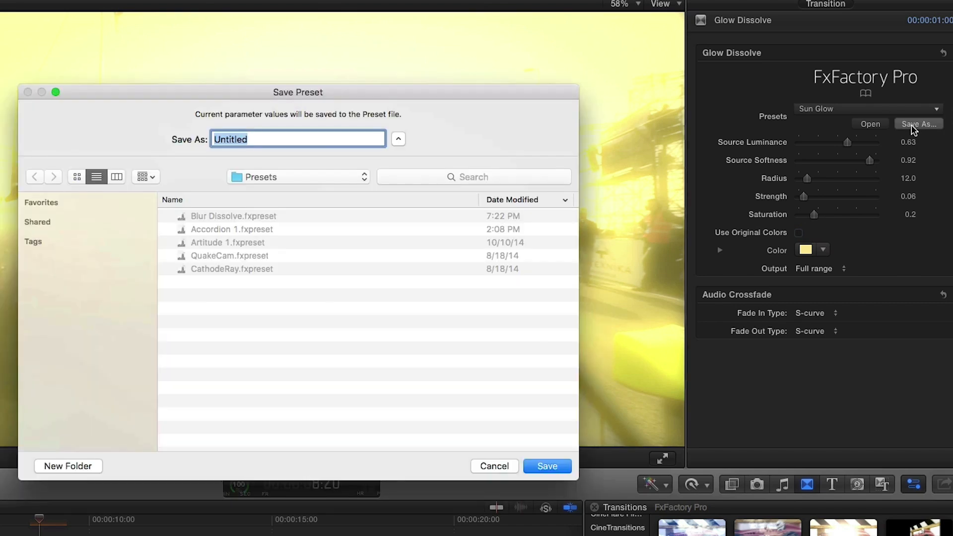